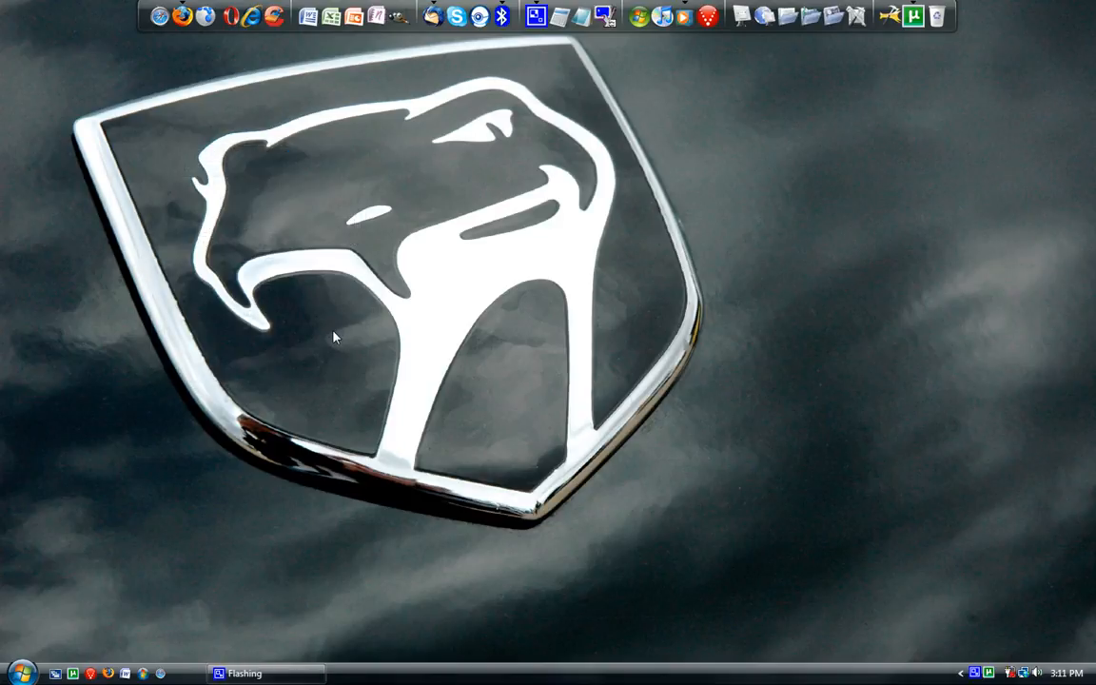
mouse_move(247, 468)
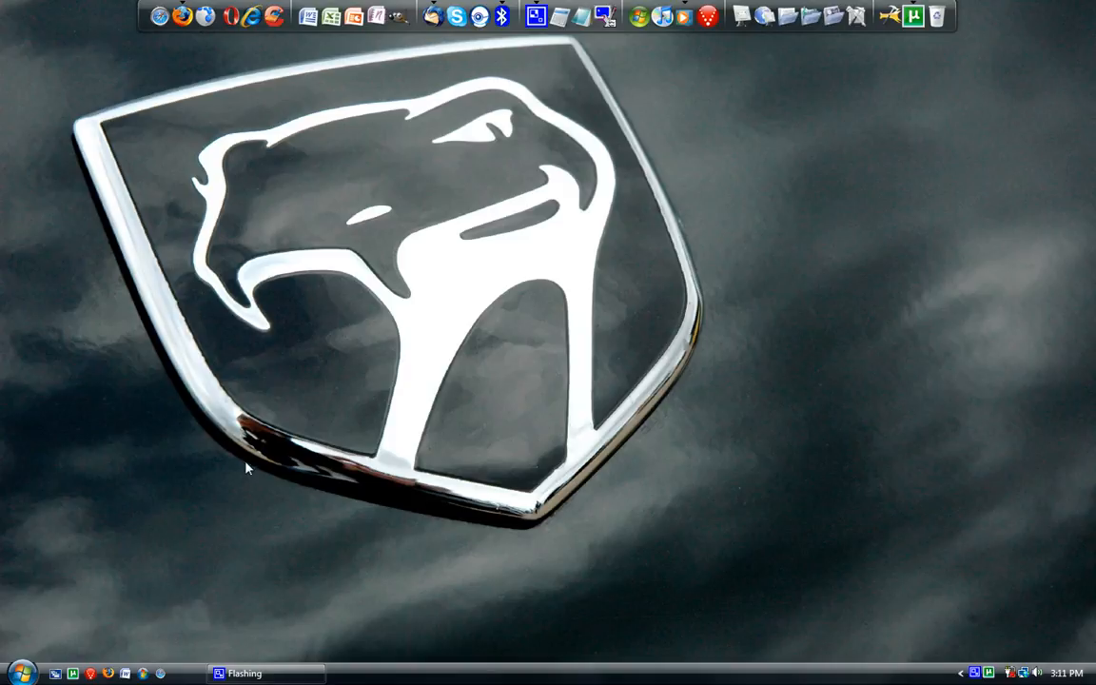
mouse_move(183, 17)
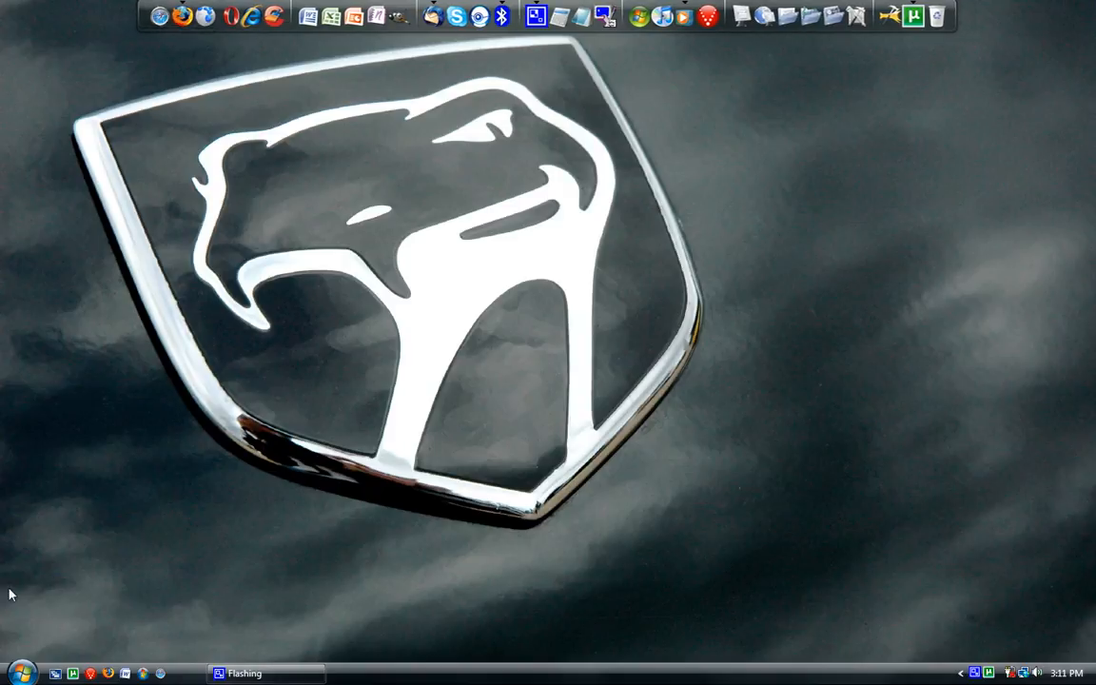
Step: Launch Firefox from the dock to its Start page, then close the window again
left_click(21, 674)
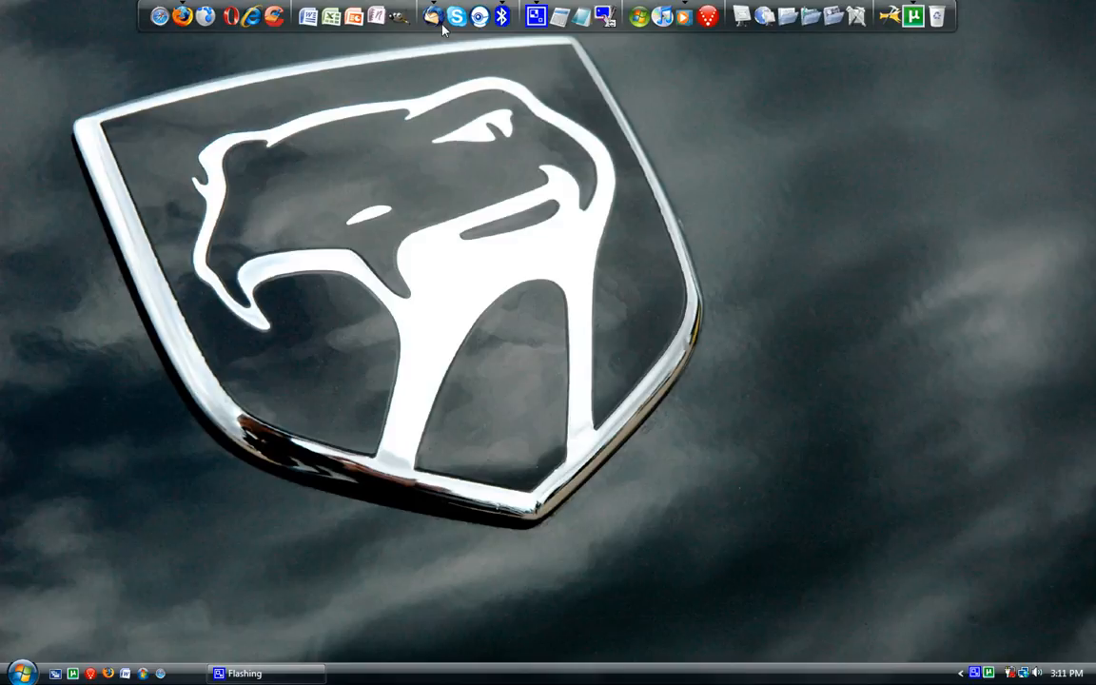
mouse_move(441, 331)
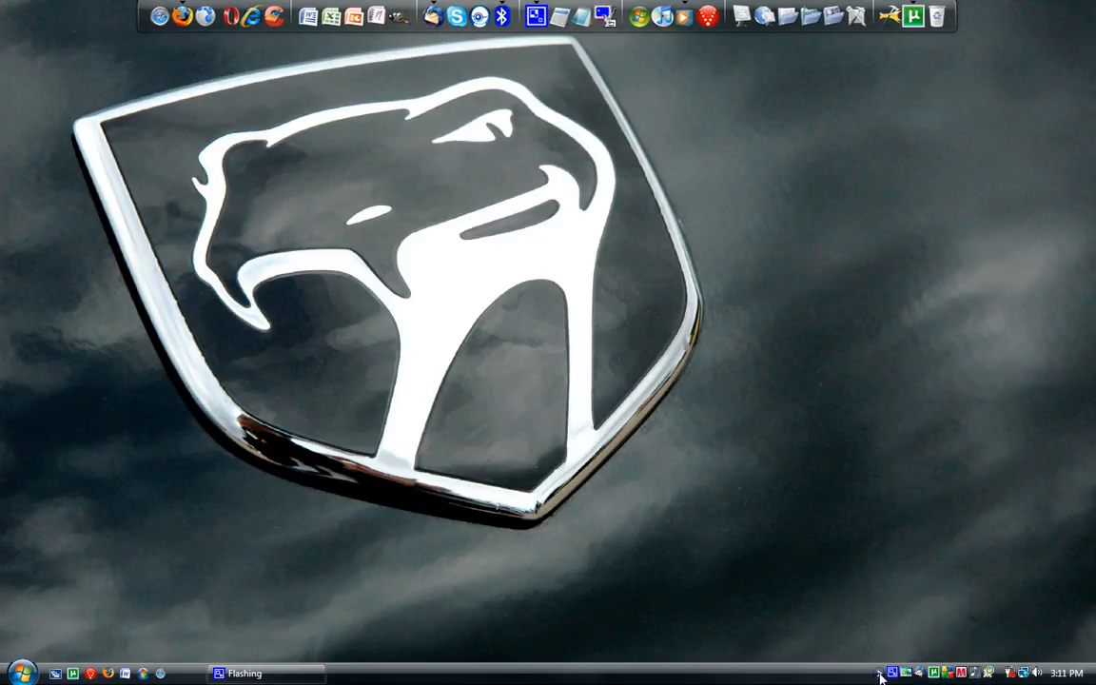
mouse_move(183, 17)
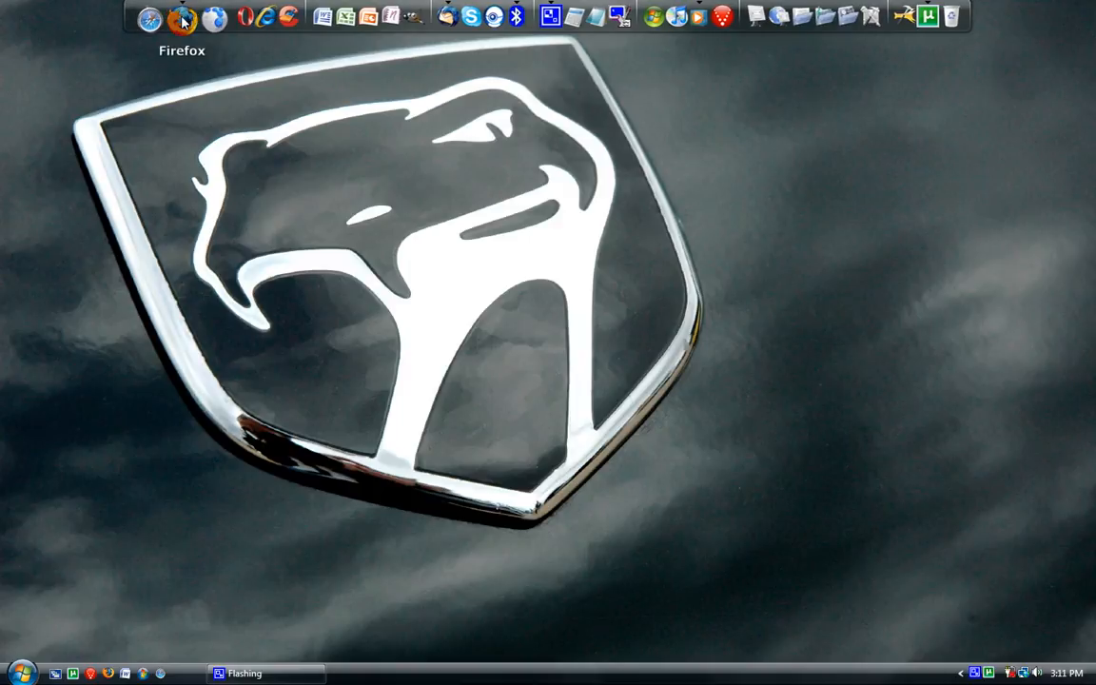
left_click(183, 17)
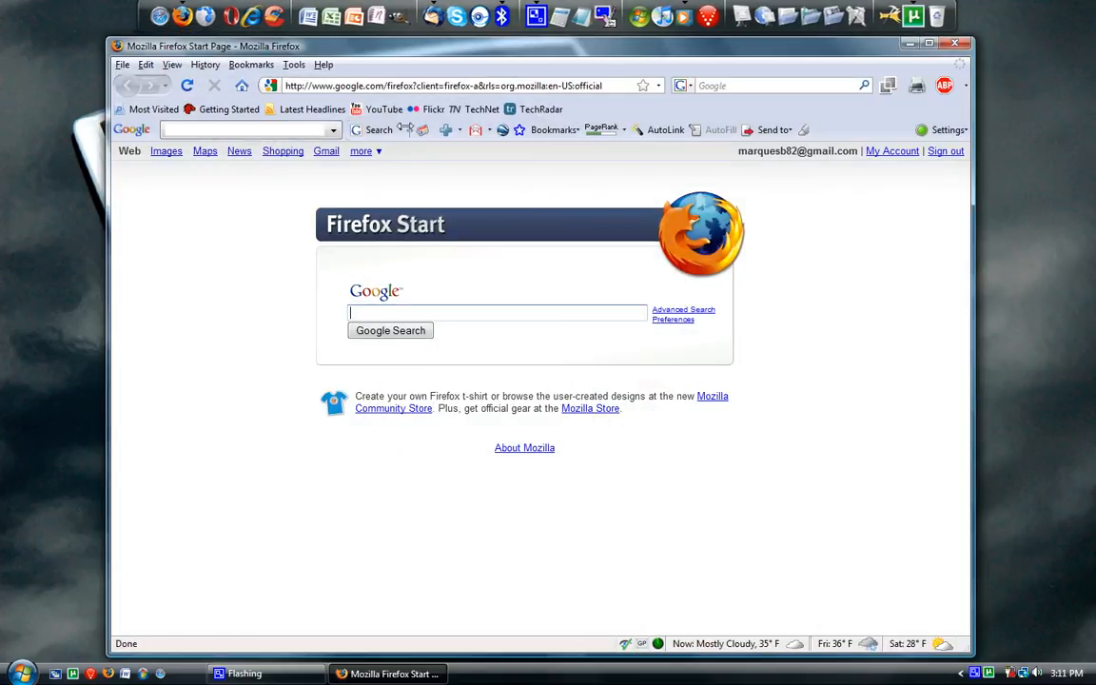
left_click(929, 42)
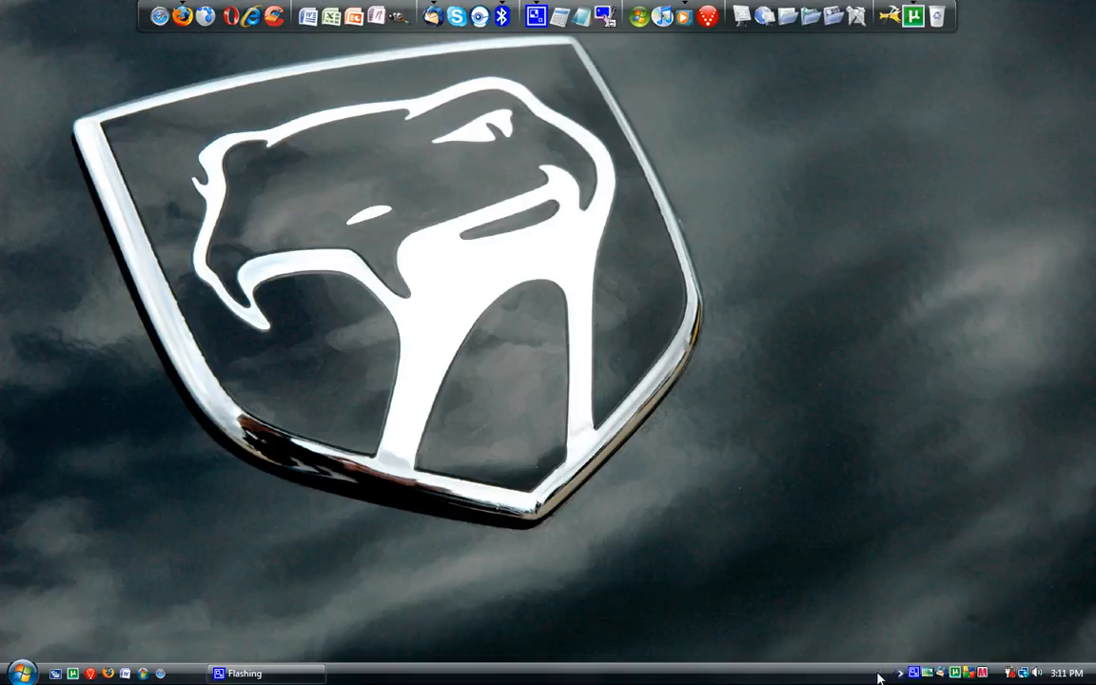
mouse_move(177, 17)
type("very fast")
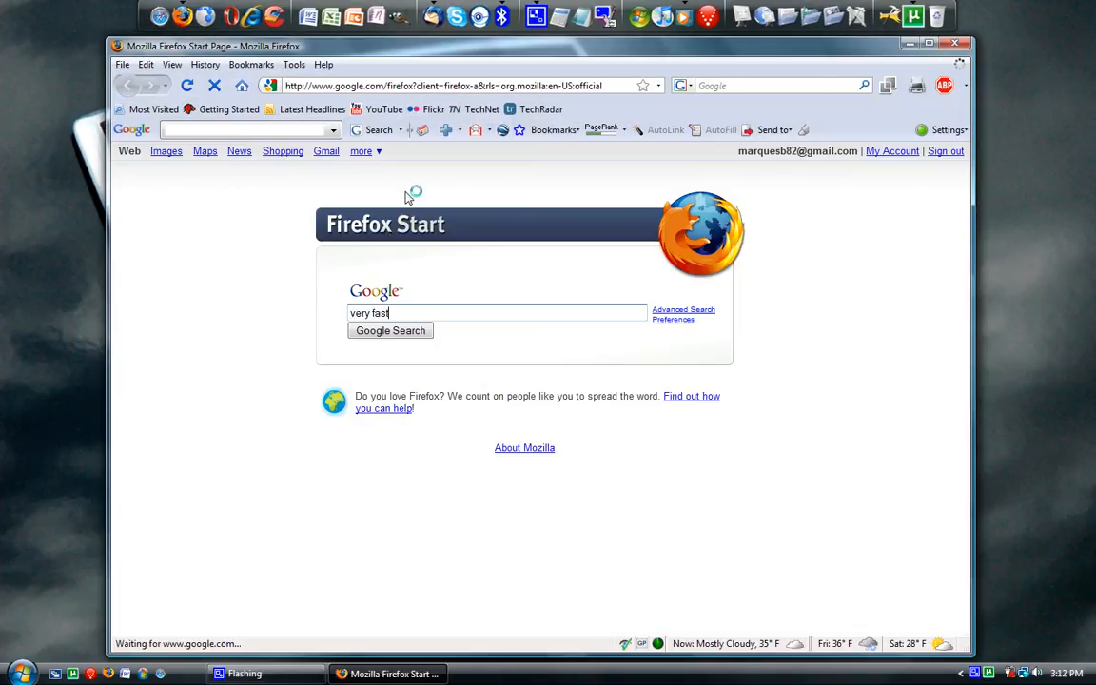
left_click(390, 331)
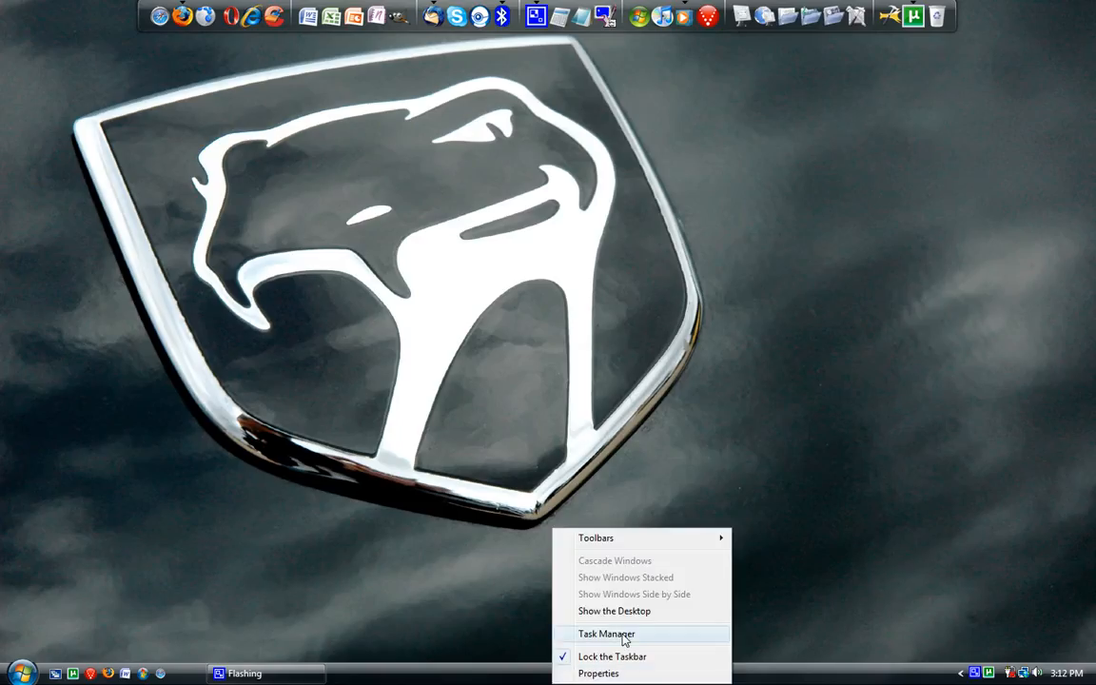
Step: Start Task Manager from the taskbar menu and show the Performance graphs
left_click(608, 634)
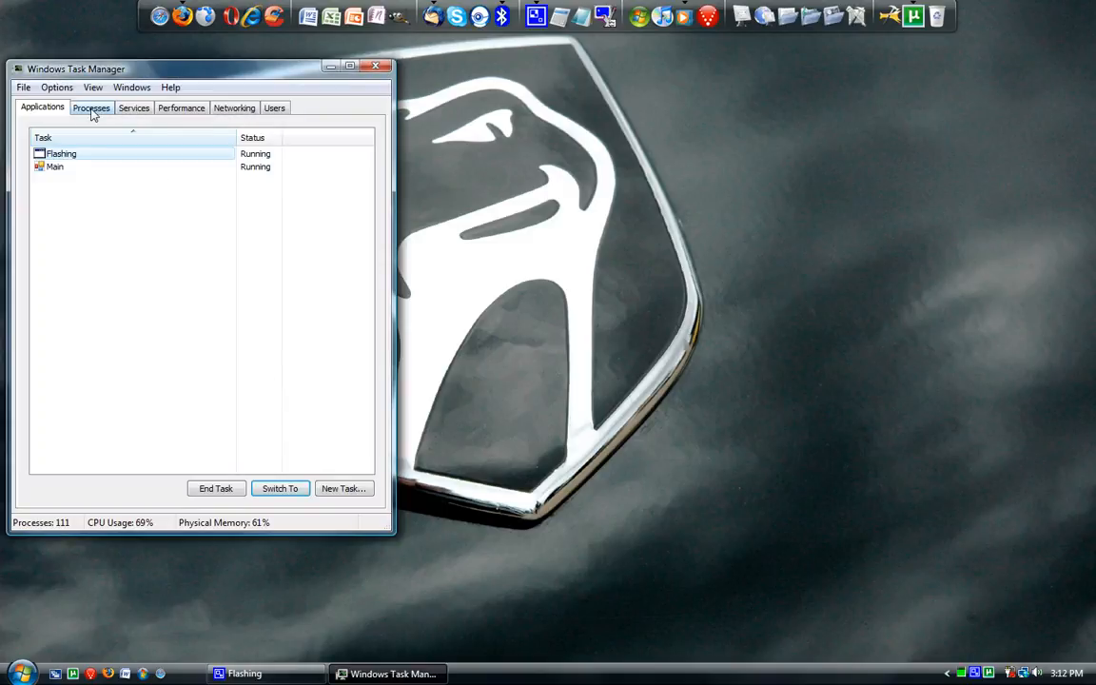
left_click(180, 107)
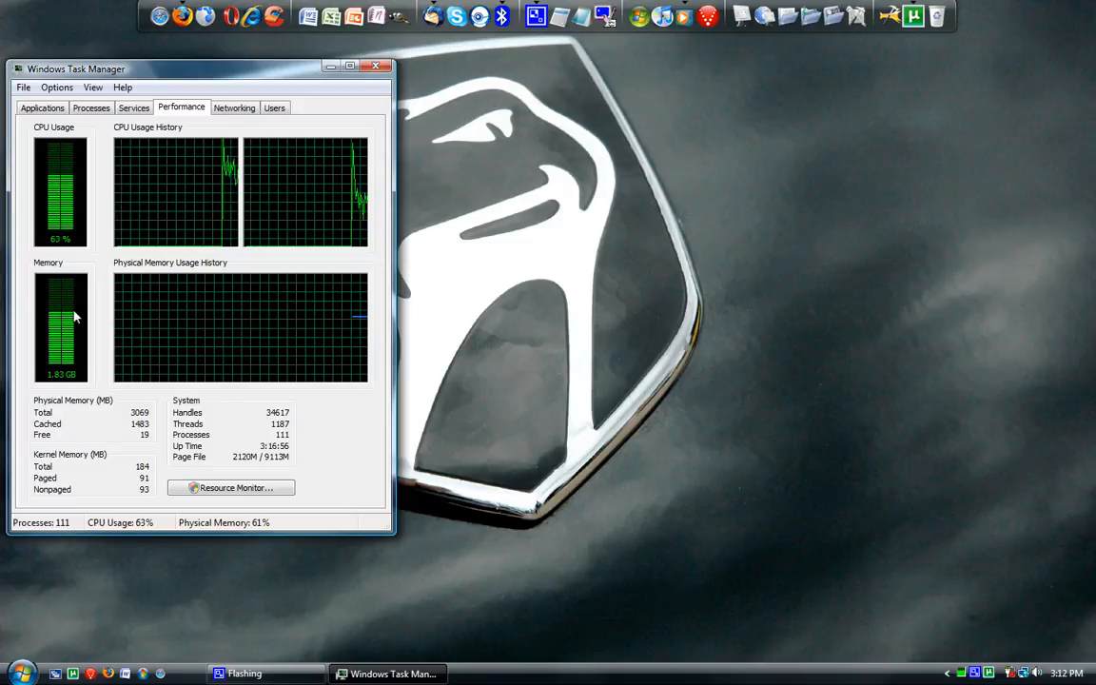
mouse_move(289, 118)
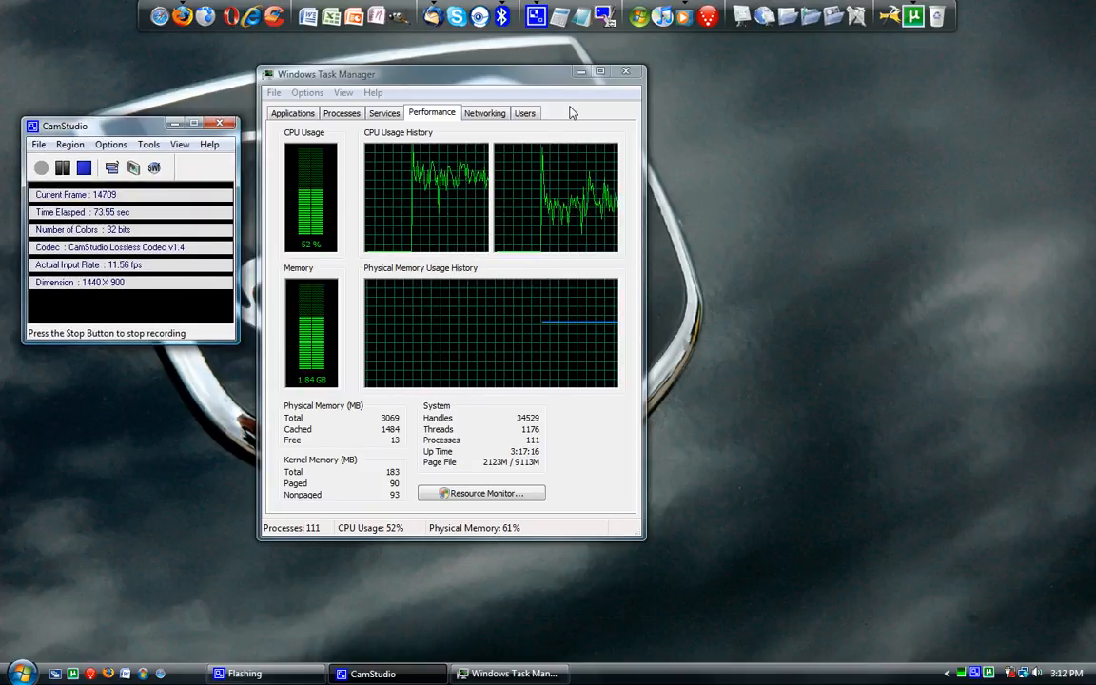
Step: Close Task Manager, launch Safari to Google, follow the Gmail link, then close Safari
left_click(627, 72)
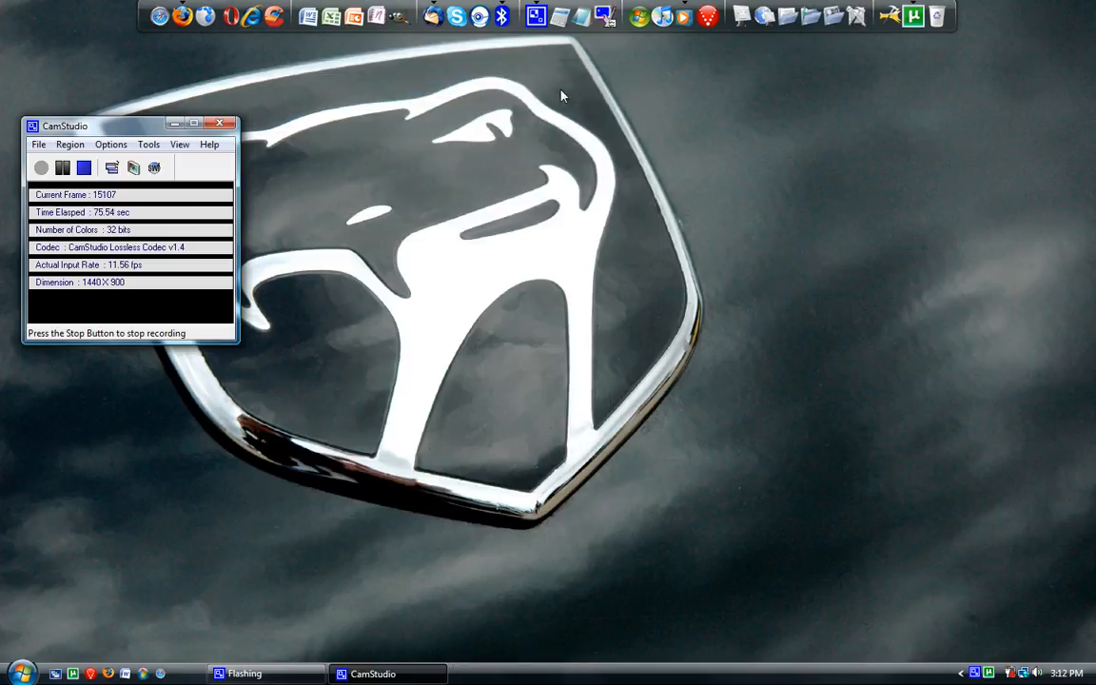
mouse_move(185, 19)
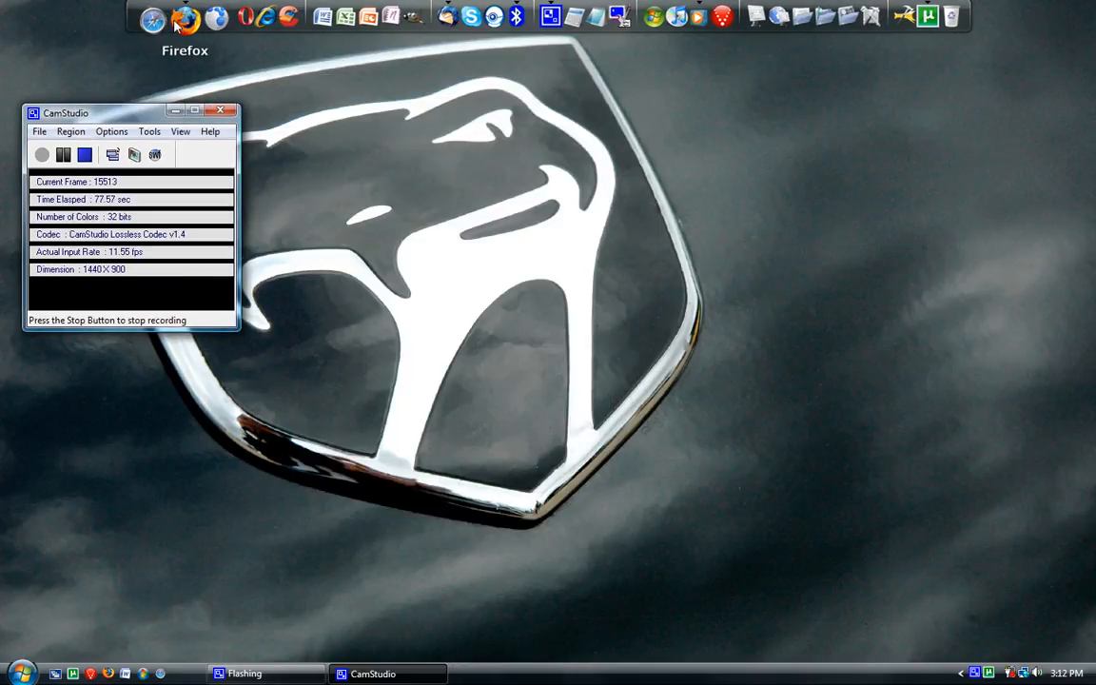
left_click(187, 17)
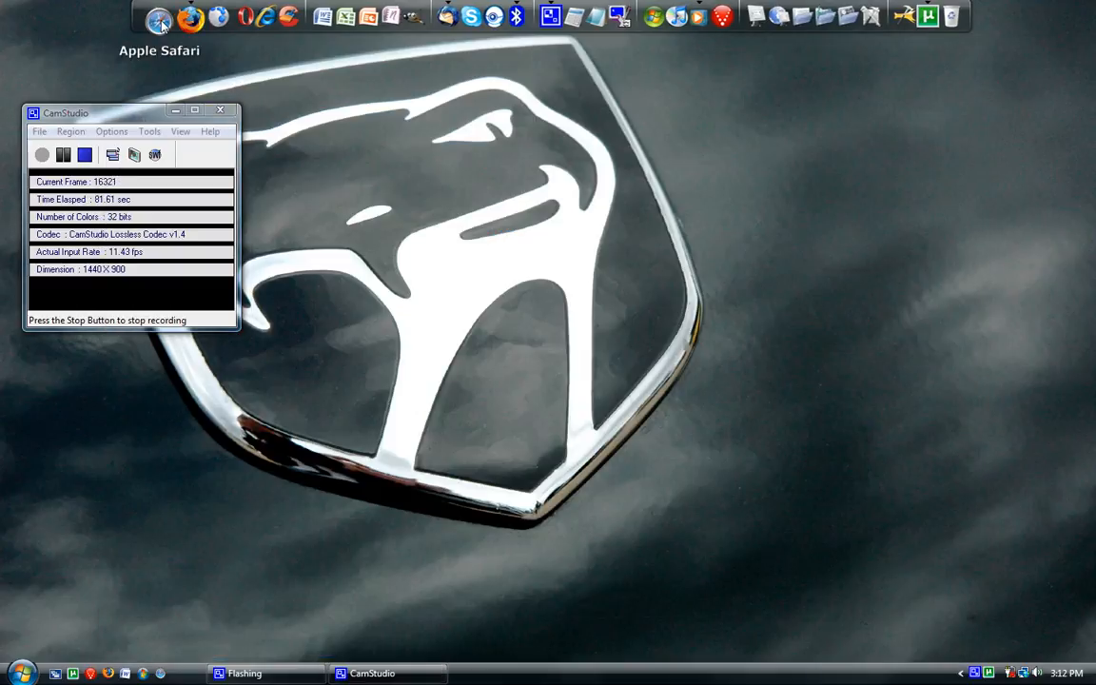
left_click(159, 17)
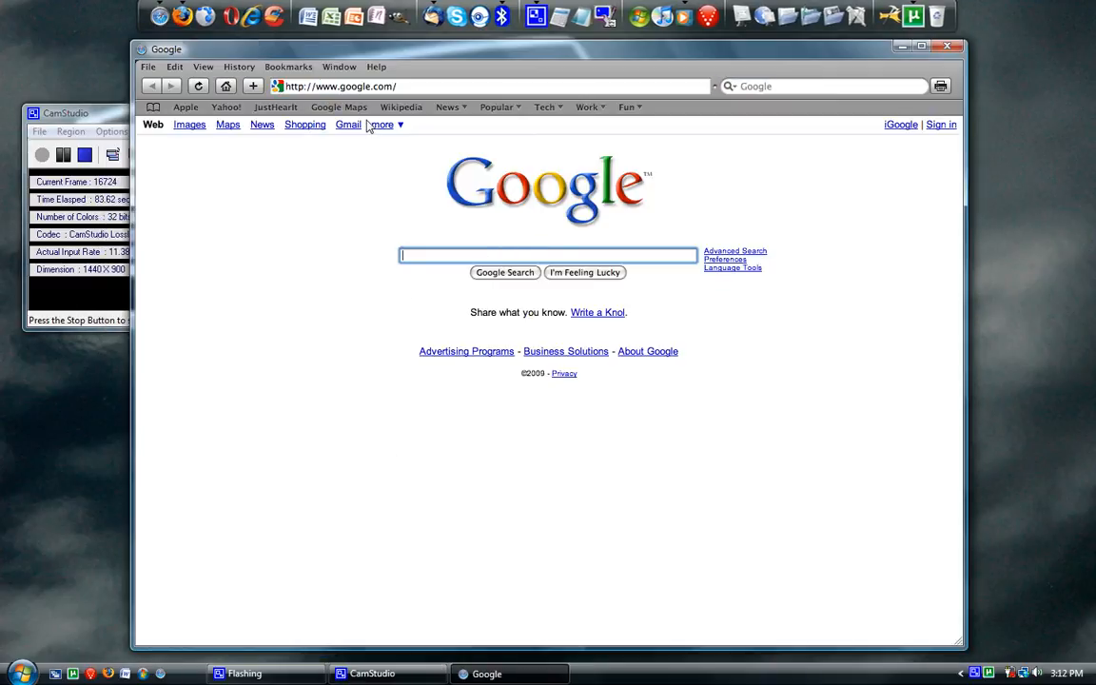
left_click(348, 123)
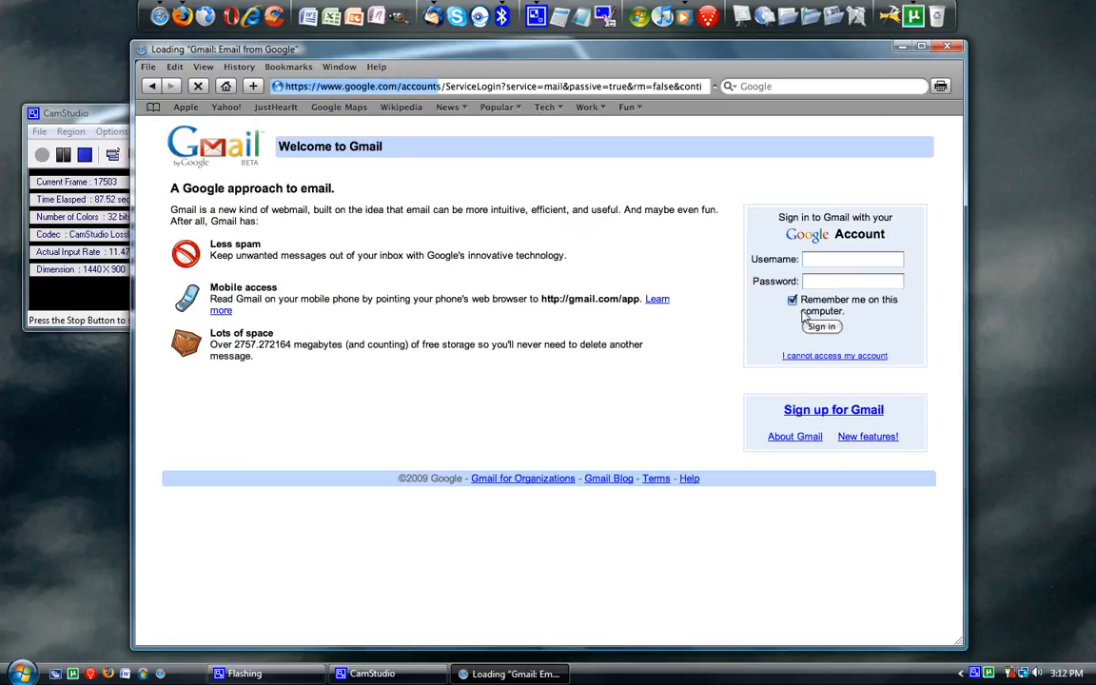
left_click(948, 45)
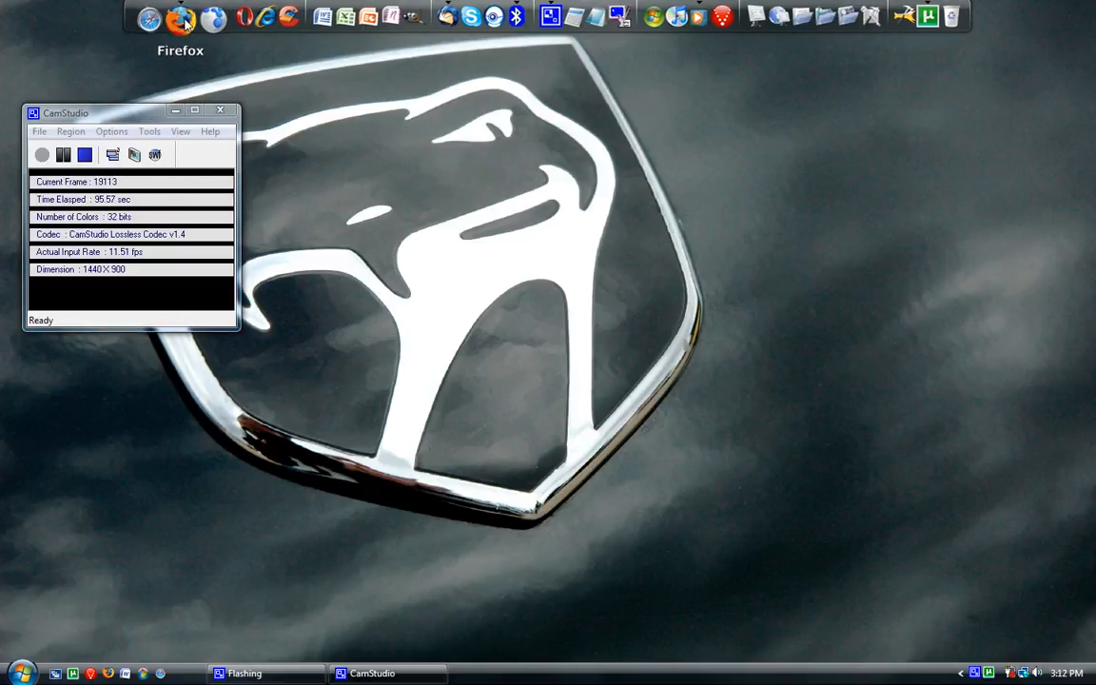
Step: Reopen Firefox and run a Google search for 'firefox preloader'
left_click(181, 16)
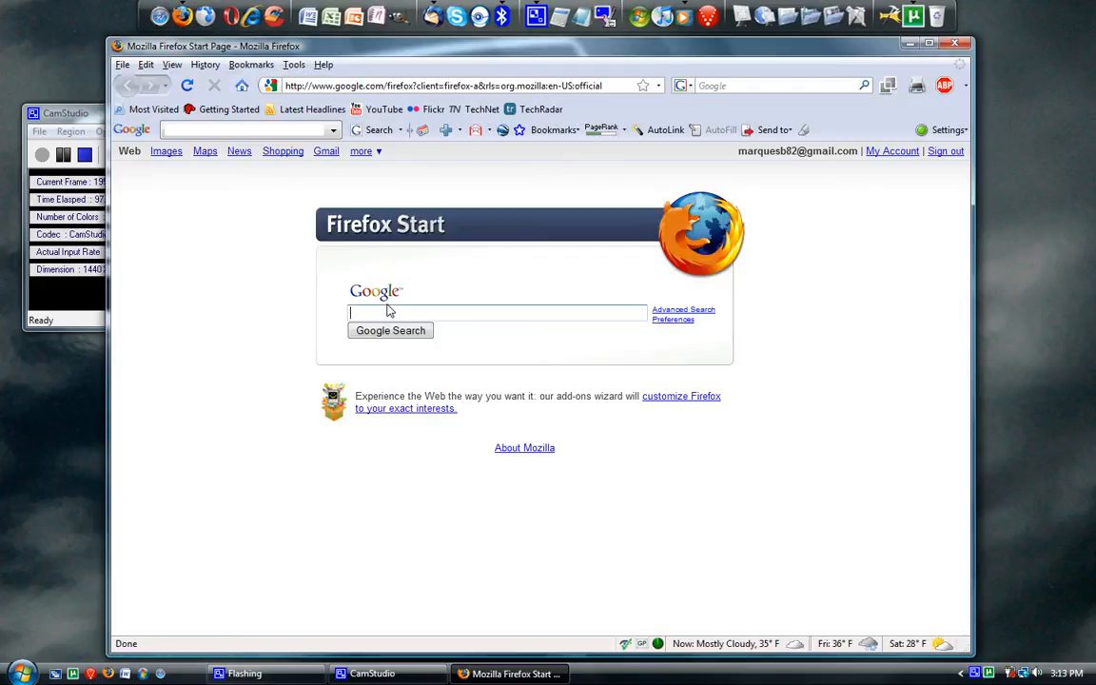
type("f")
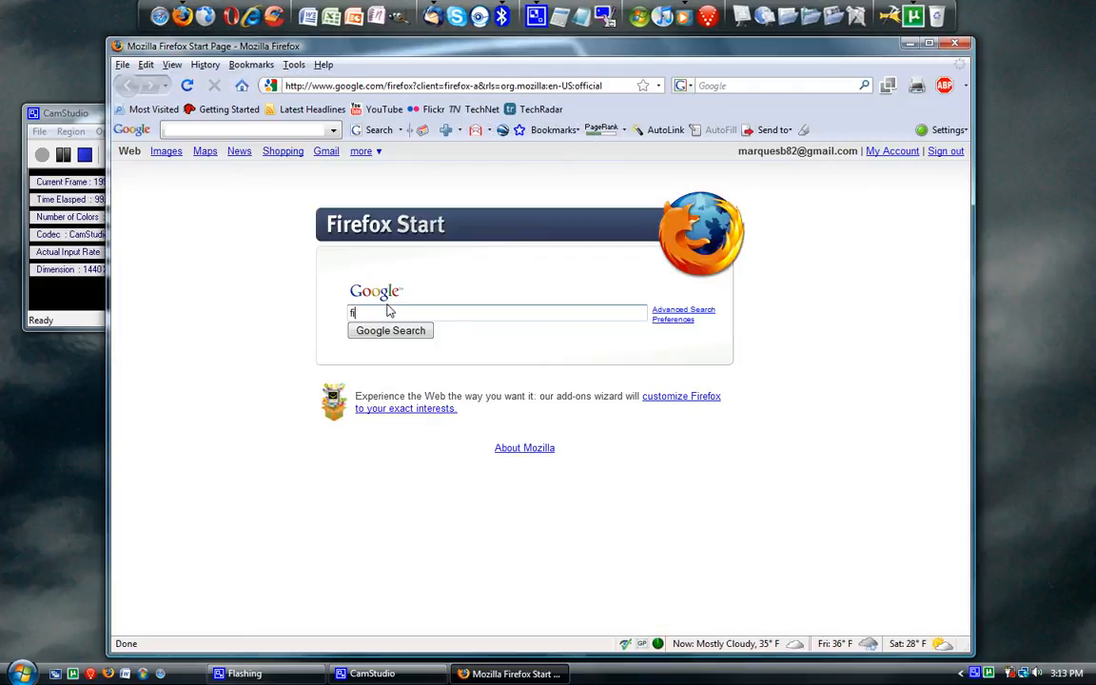
key("backspace")
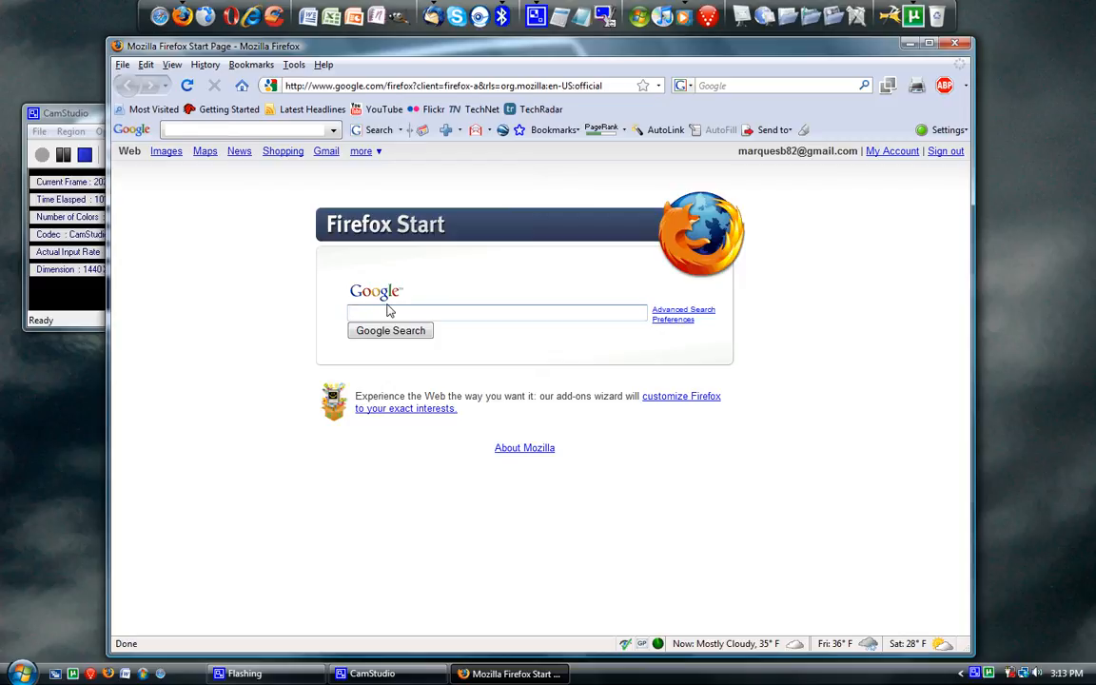
type("firefox pl")
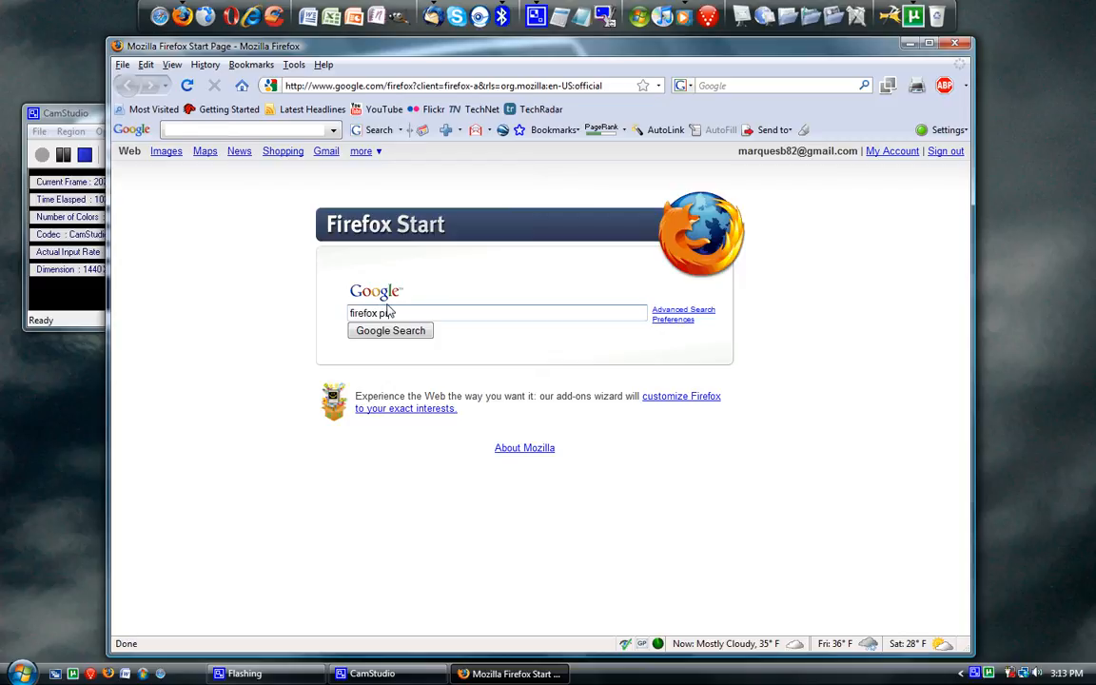
type("reloader")
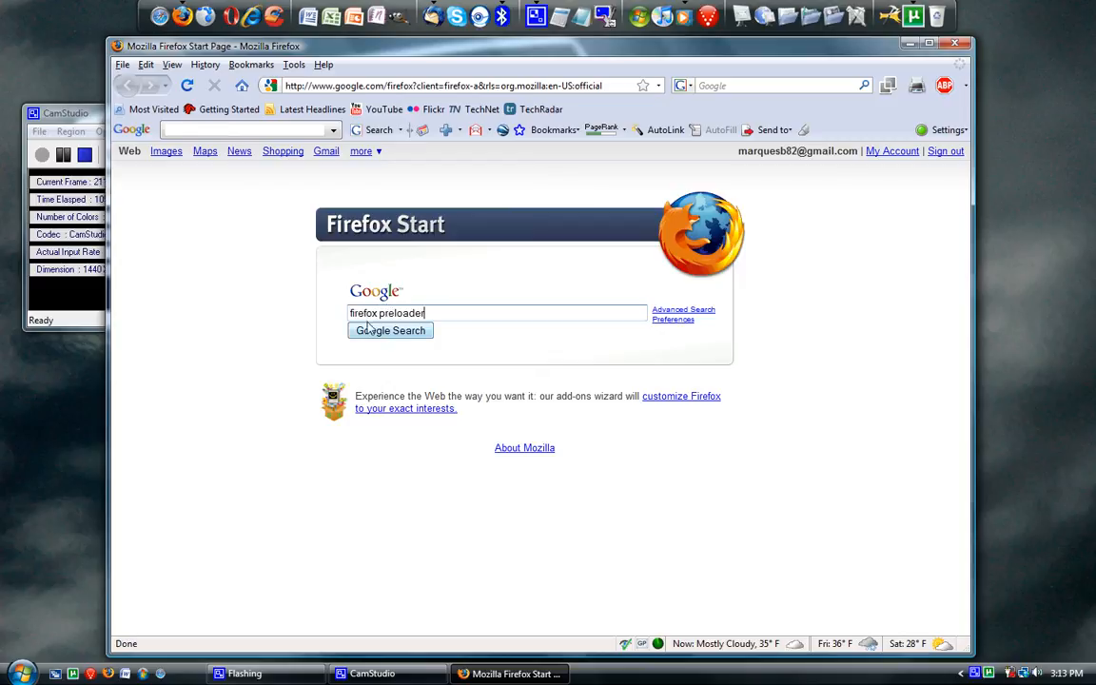
left_click(390, 331)
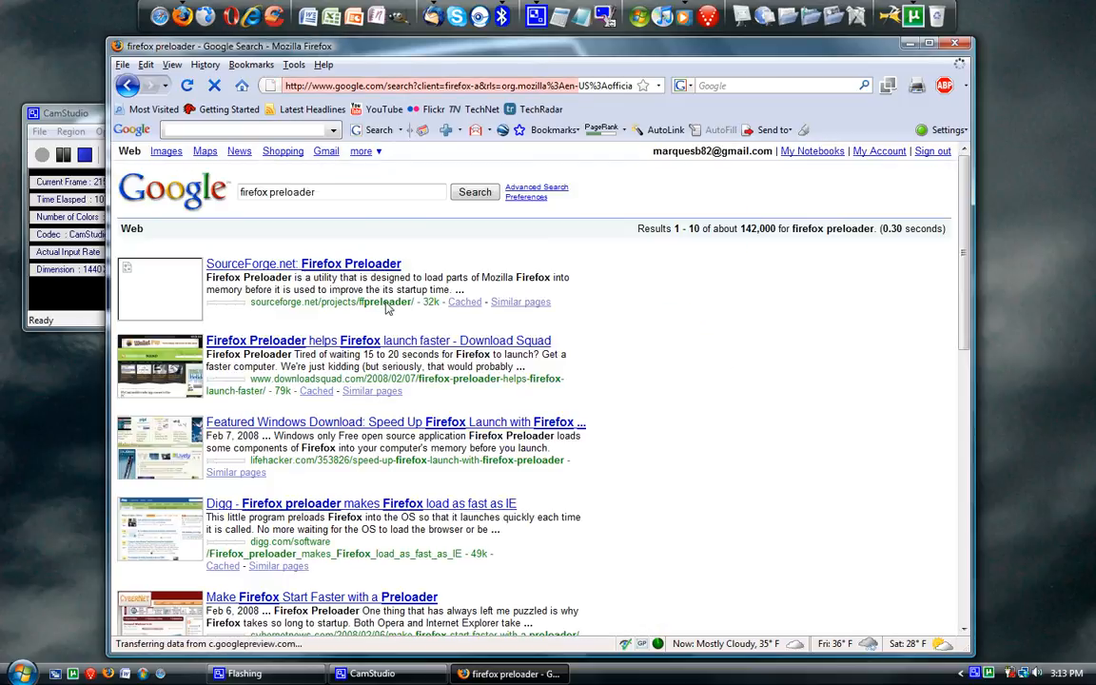
mouse_move(461, 285)
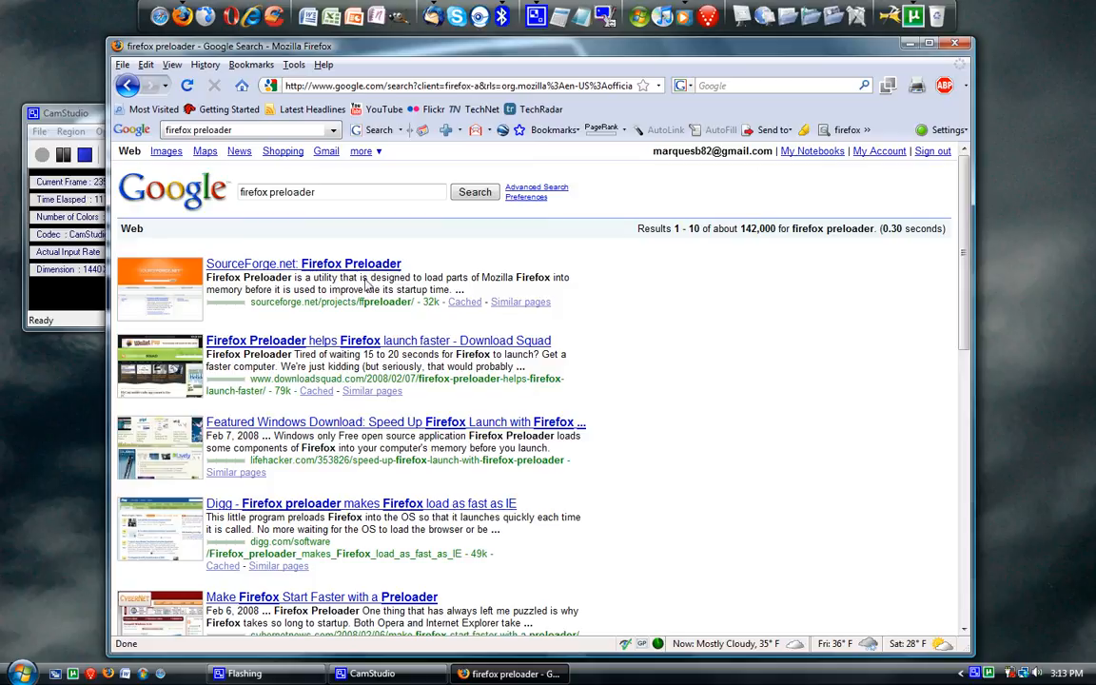
mouse_move(472, 293)
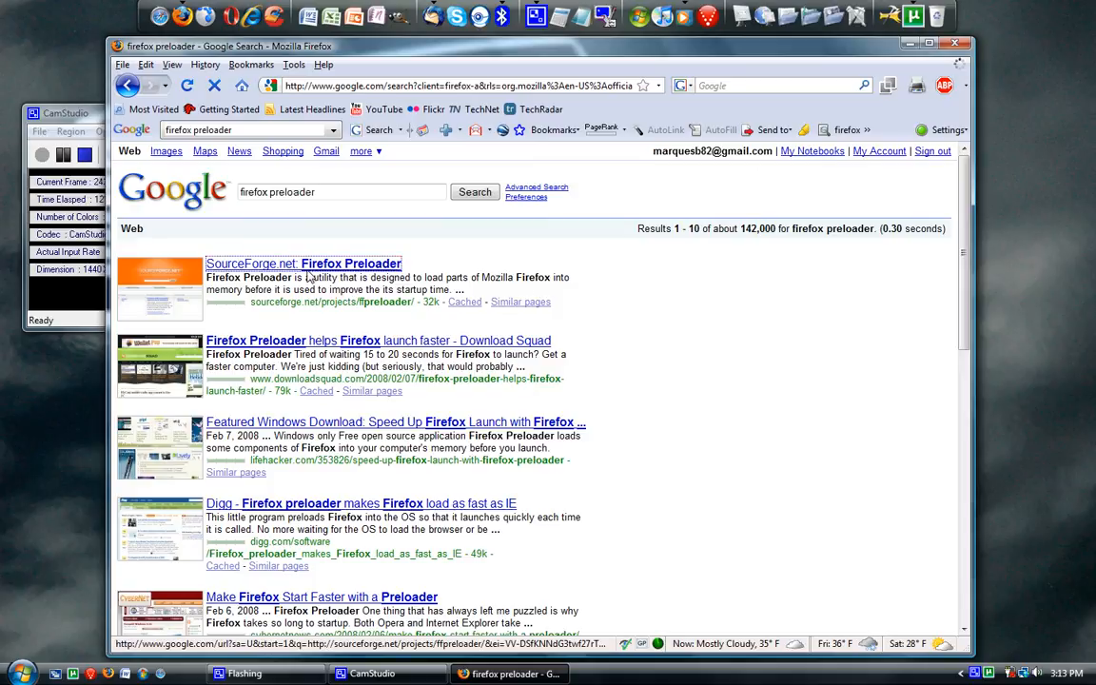
Step: Follow the 'SourceForge.net: Firefox Preloader' result to the project page
left_click(304, 263)
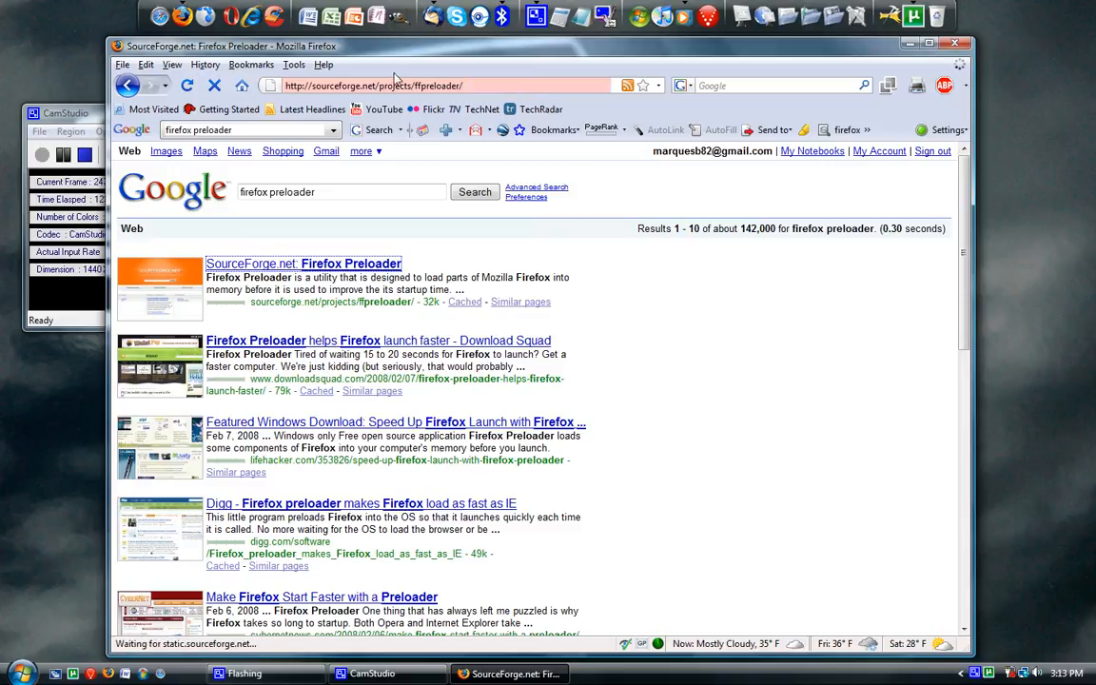
left_click(304, 263)
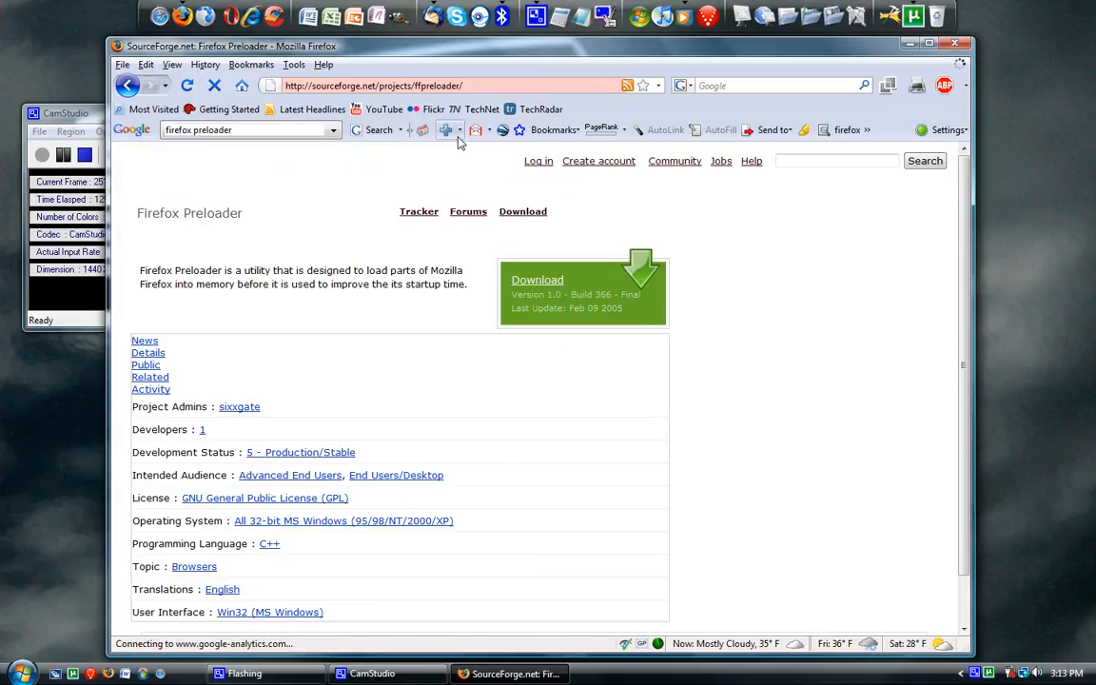
mouse_move(582, 335)
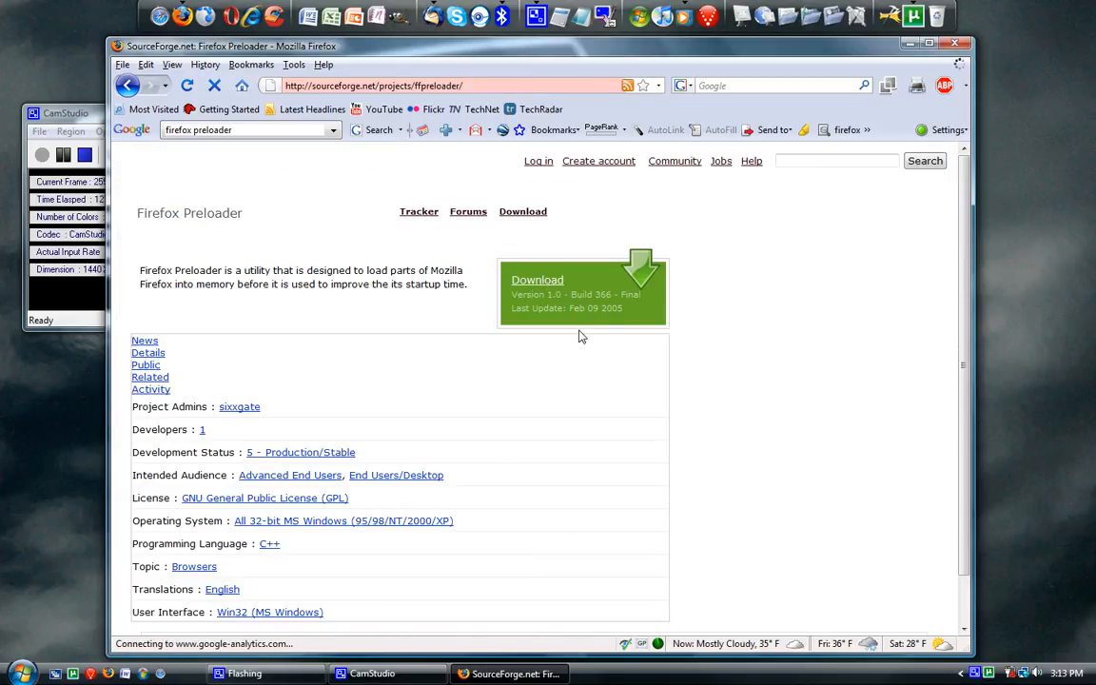
left_click(144, 339)
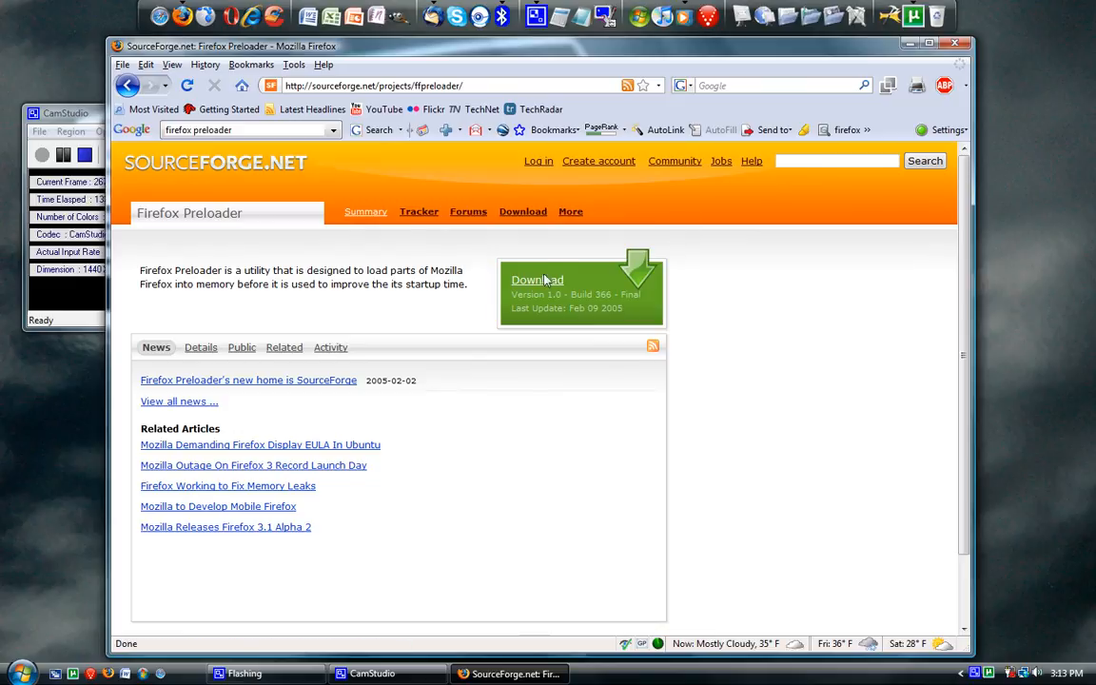
Step: Launch Firefox Preloader via Start menu search 'firefox', dismiss the already-running notice, close Firefox
left_click(15, 673)
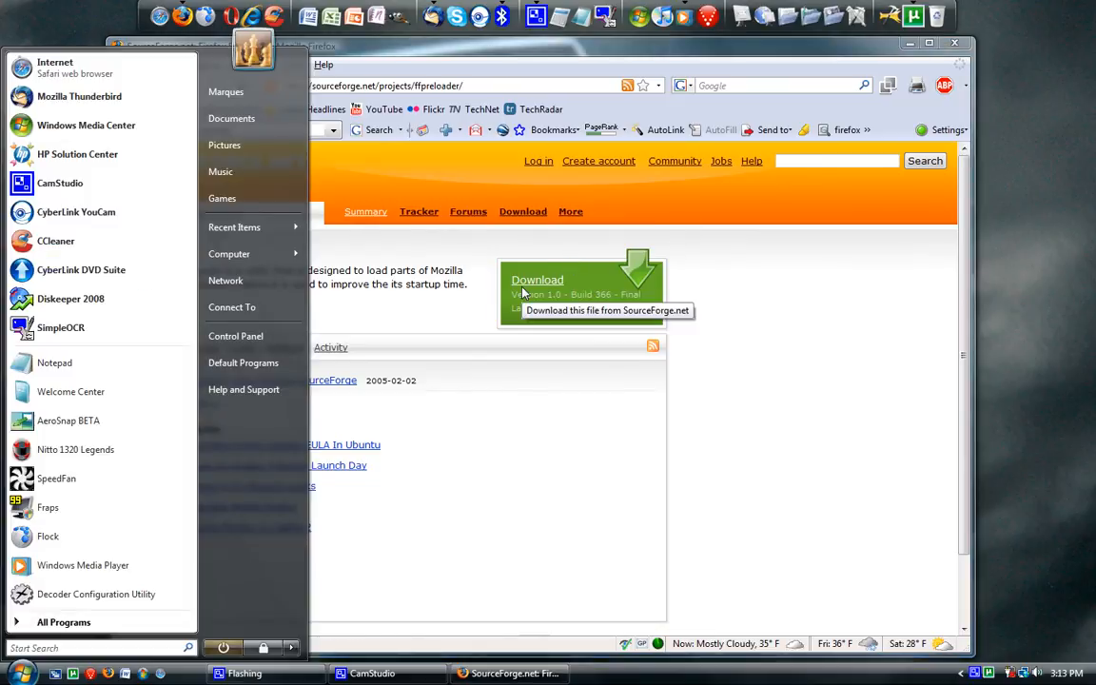
type("firefox")
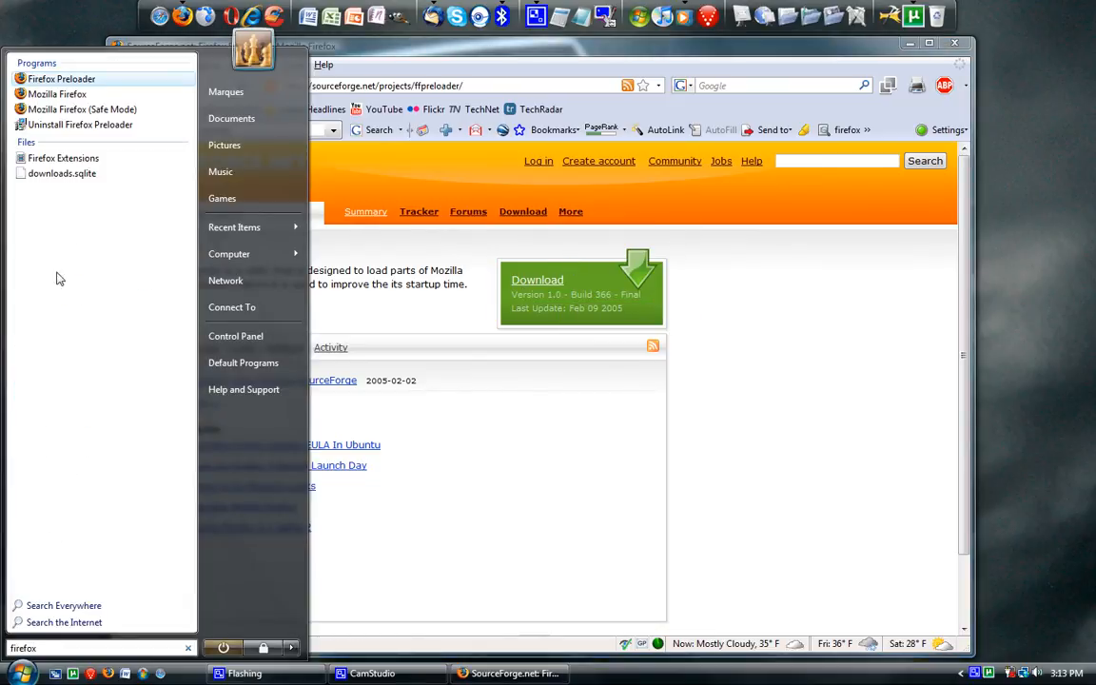
mouse_move(61, 80)
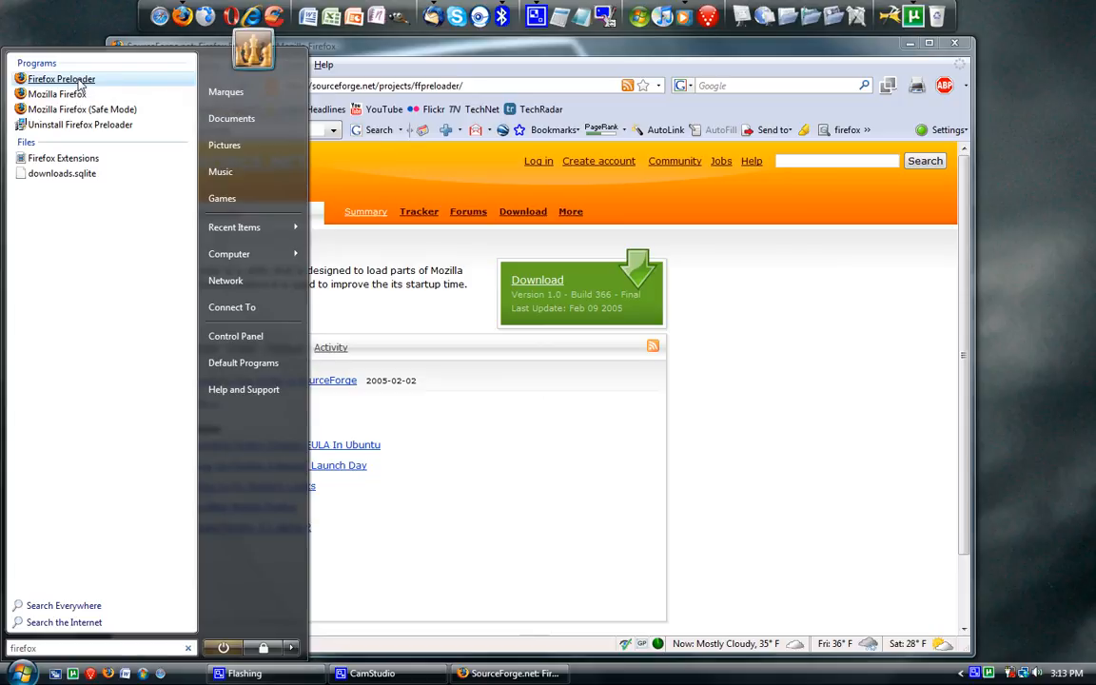
left_click(61, 80)
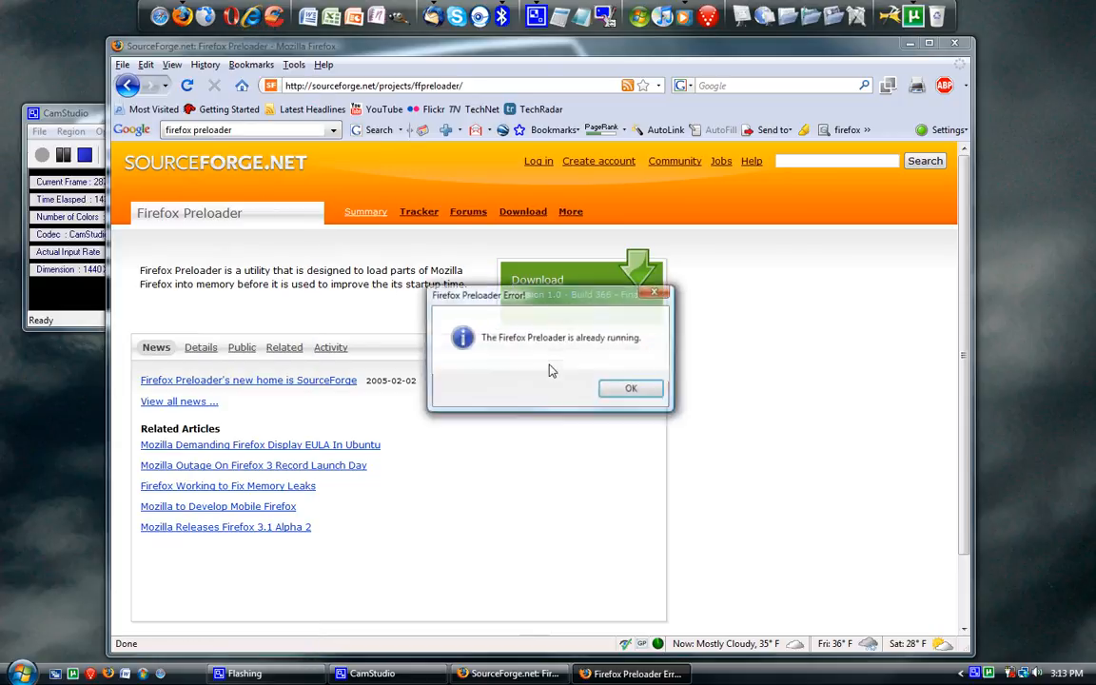
left_click(630, 388)
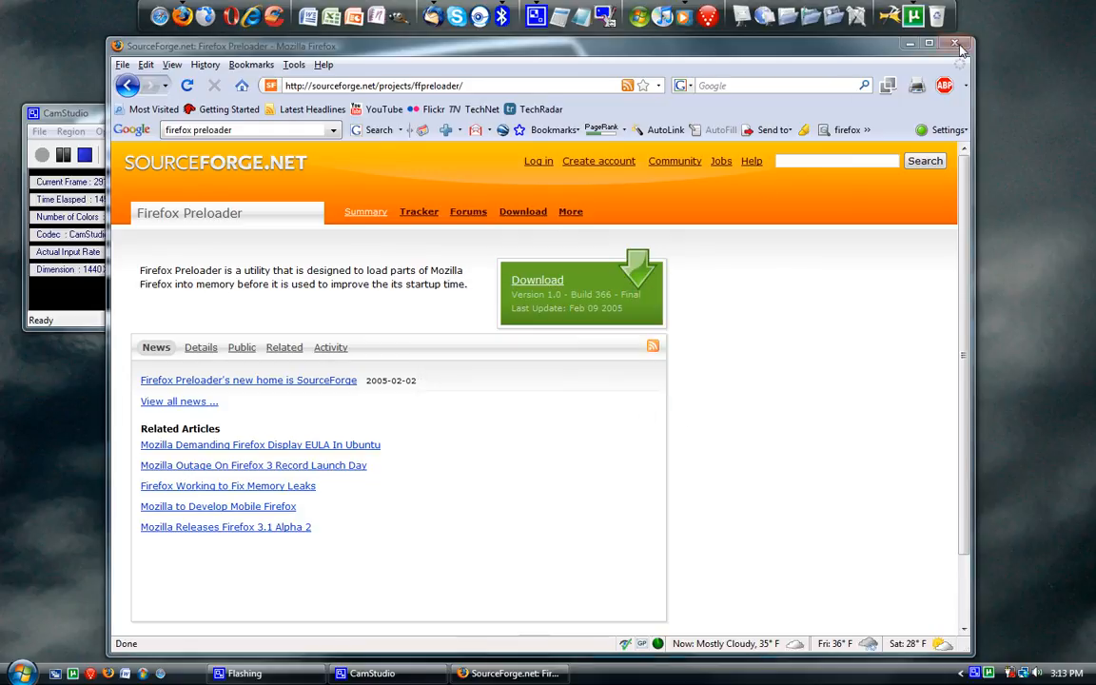
left_click(956, 45)
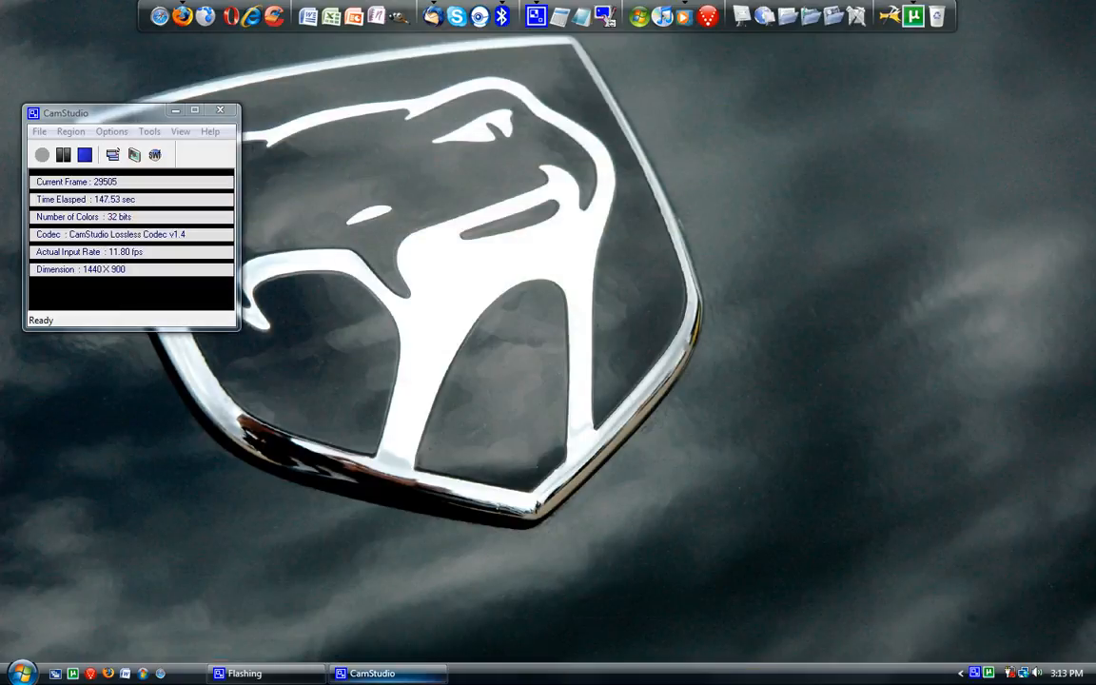